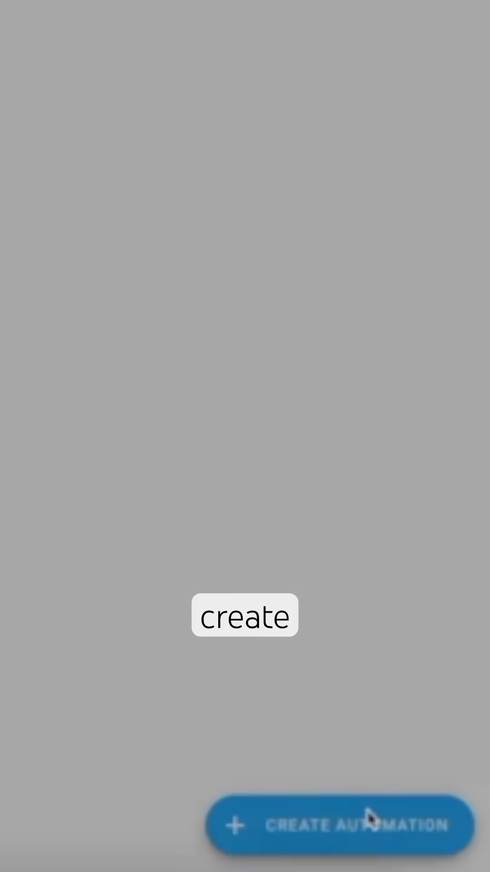
# Start a new, empty automation from the Automations page
pyautogui.click(370, 823)
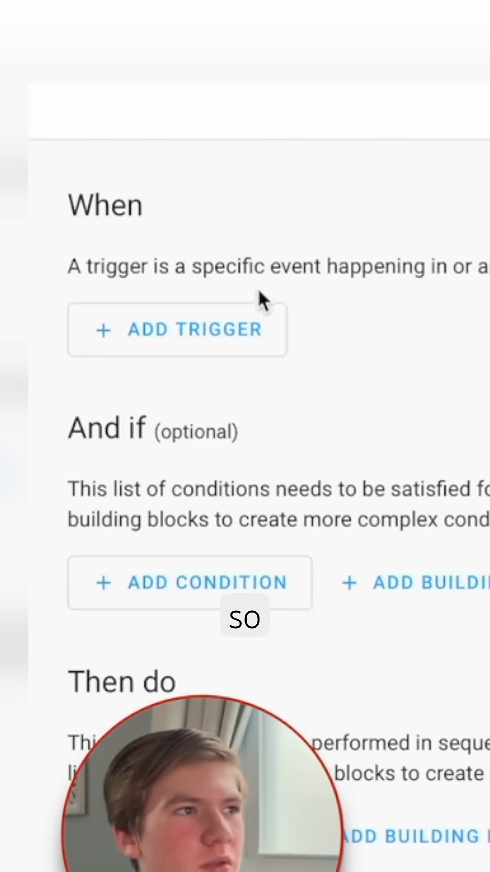
# Add a Sun trigger set to fire at sunset
pyautogui.click(175, 329)
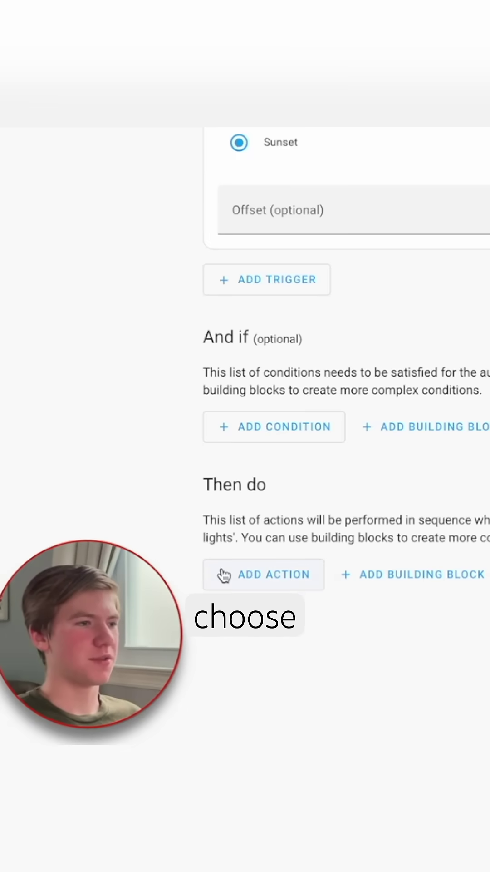
# Add a Cover action under Then do, awaiting its targets
pyautogui.click(264, 574)
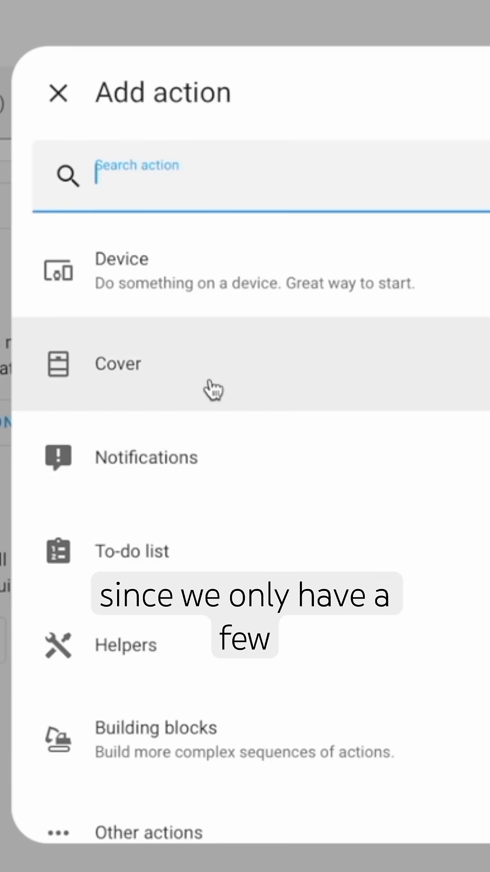
pyautogui.click(118, 364)
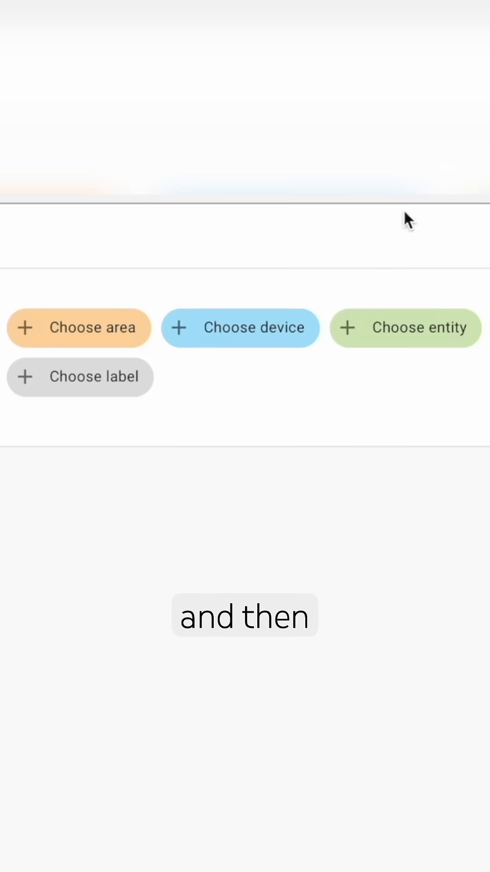
# Target the cover action at a Curtain 3 entity and save the automation
pyautogui.click(412, 328)
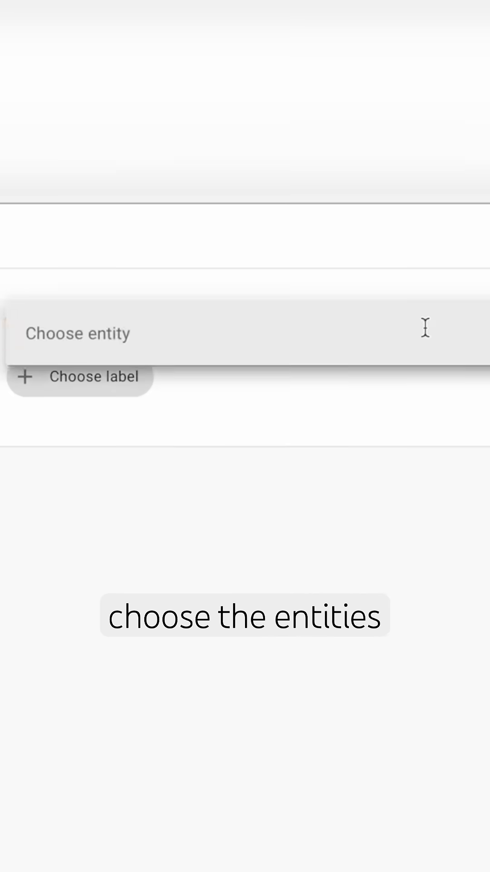
pyautogui.click(78, 333)
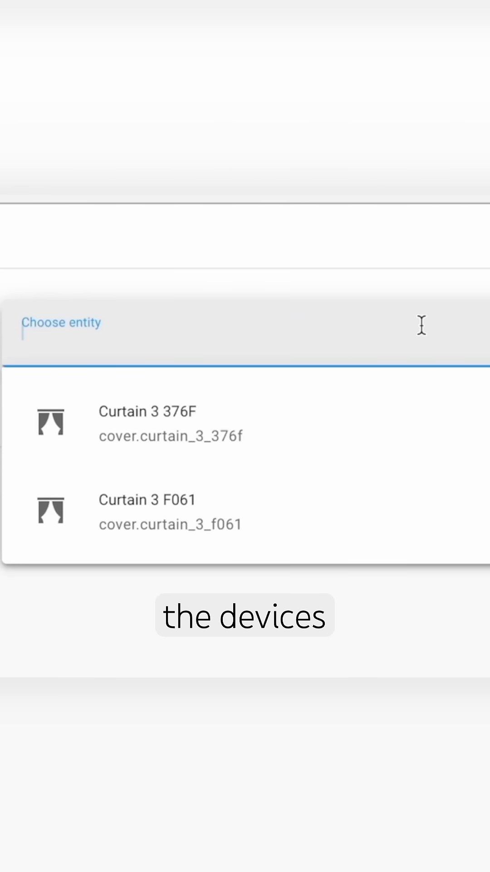
pyautogui.click(138, 411)
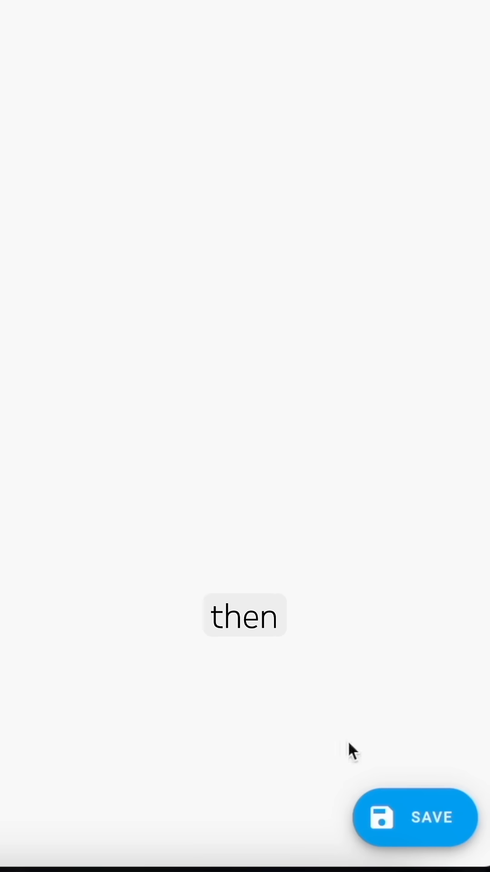
pyautogui.click(416, 816)
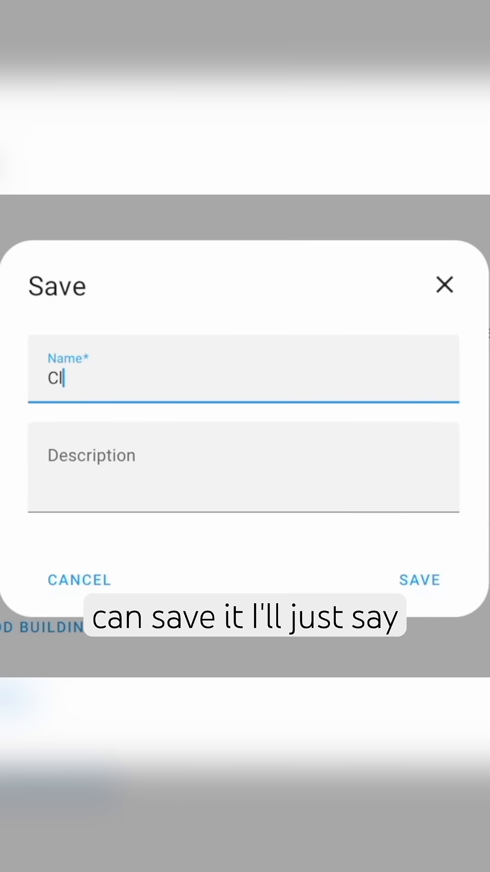